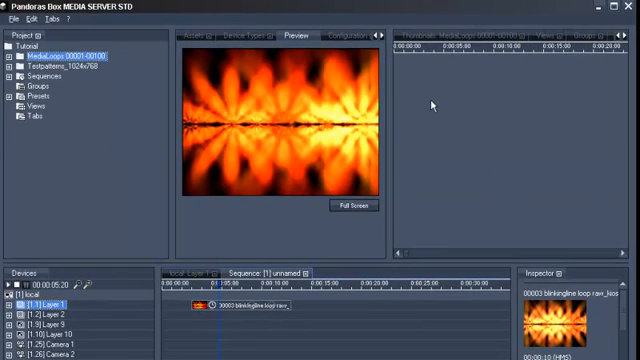
pyautogui.moveTo(350, 224)
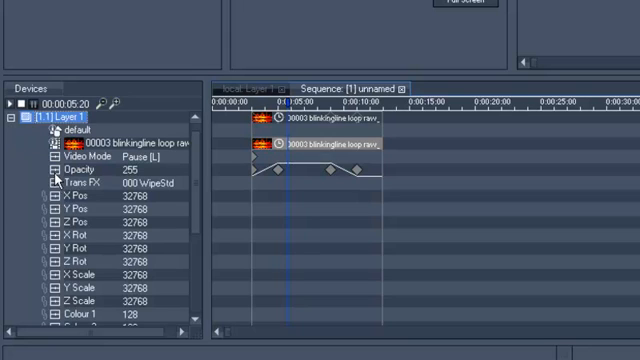
# Step: Select Layer 1's Opacity parameter in the Devices tree and bring up its context menu
pyautogui.click(66, 168)
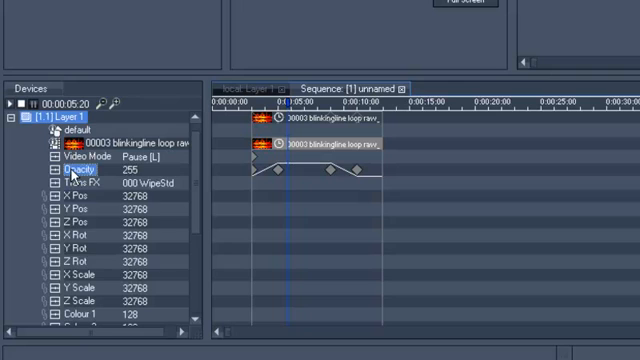
pyautogui.rightClick(68, 172)
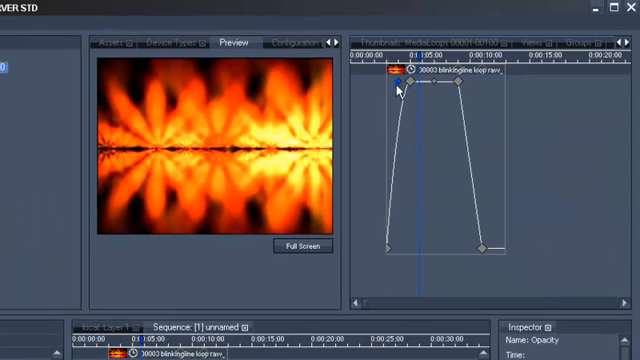
# Step: Bend the opacity fade-in ramp into a curve using the upper-left keyframe's Bezier handle
pyautogui.moveTo(408, 86); pyautogui.dragTo(390, 108)
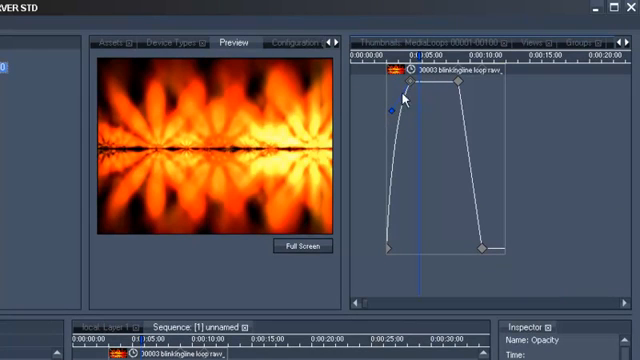